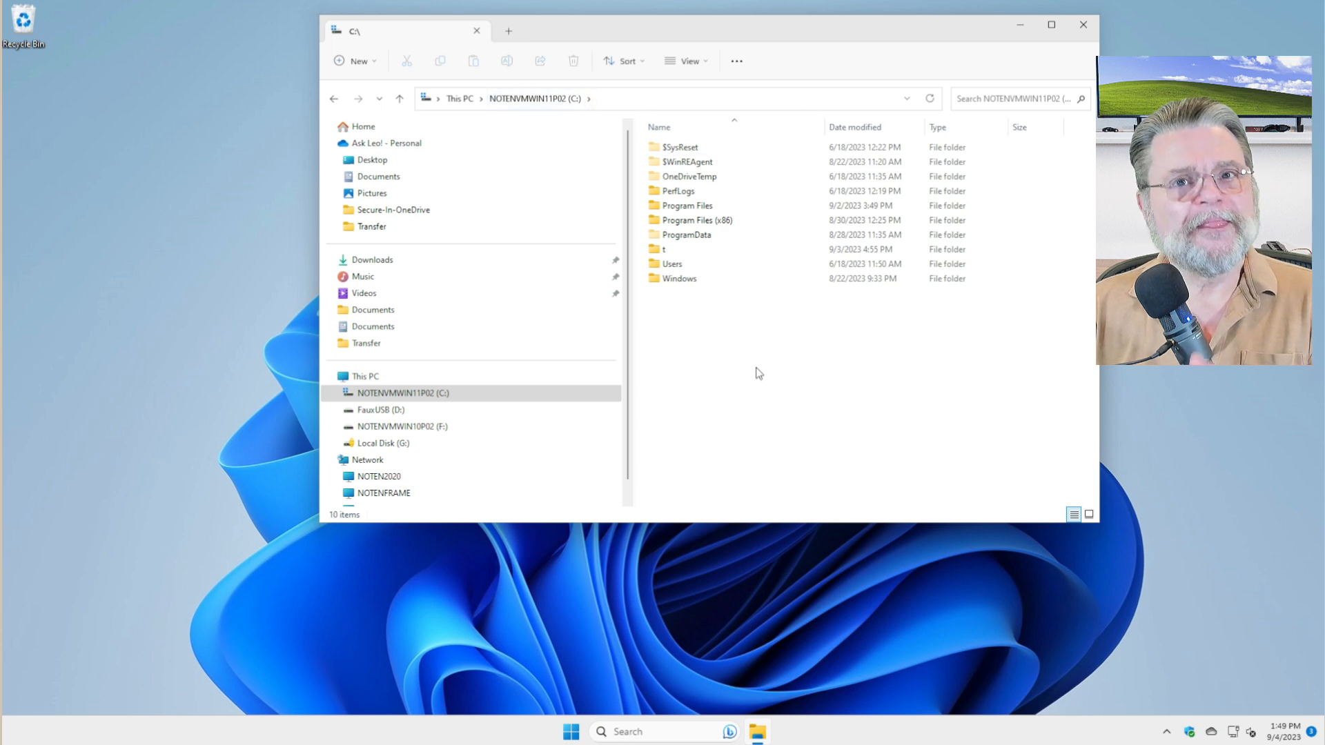
mouse_move(756, 69)
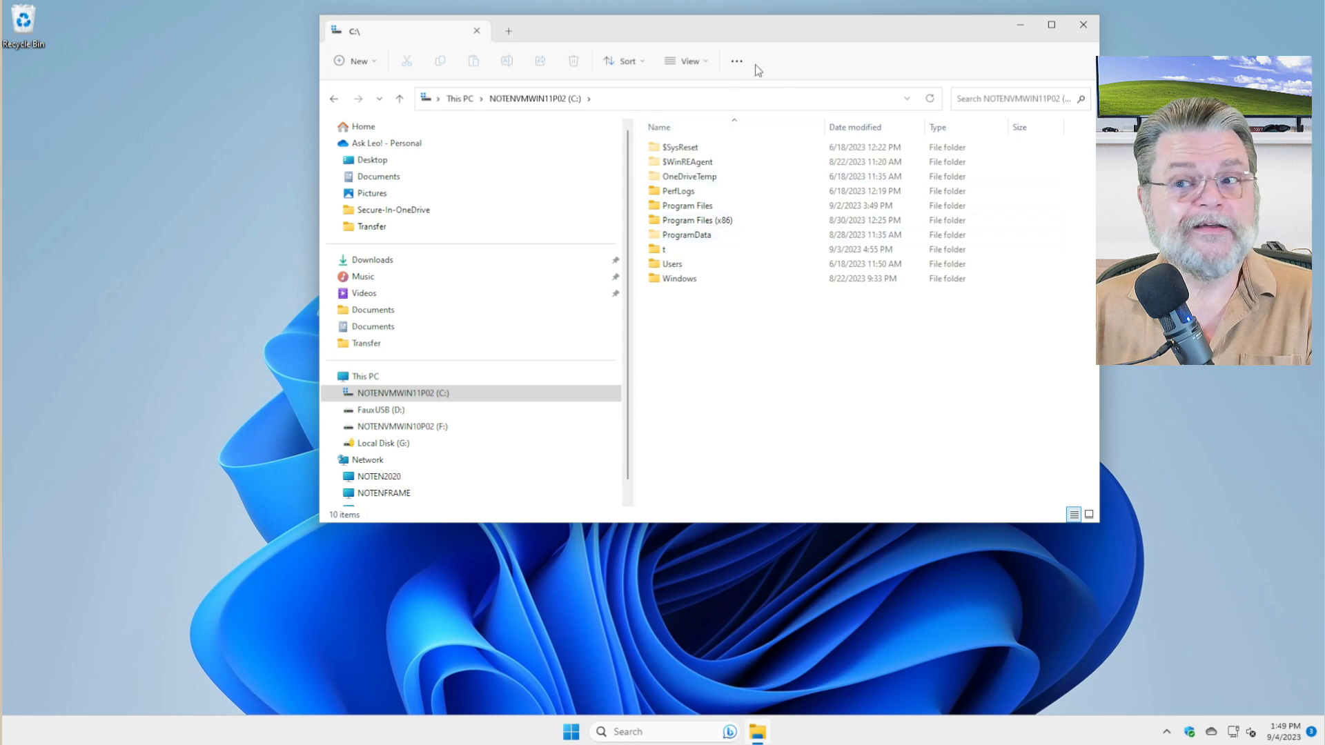
Open Folder Options from the See more menu in File Explorer.
left_click(737, 61)
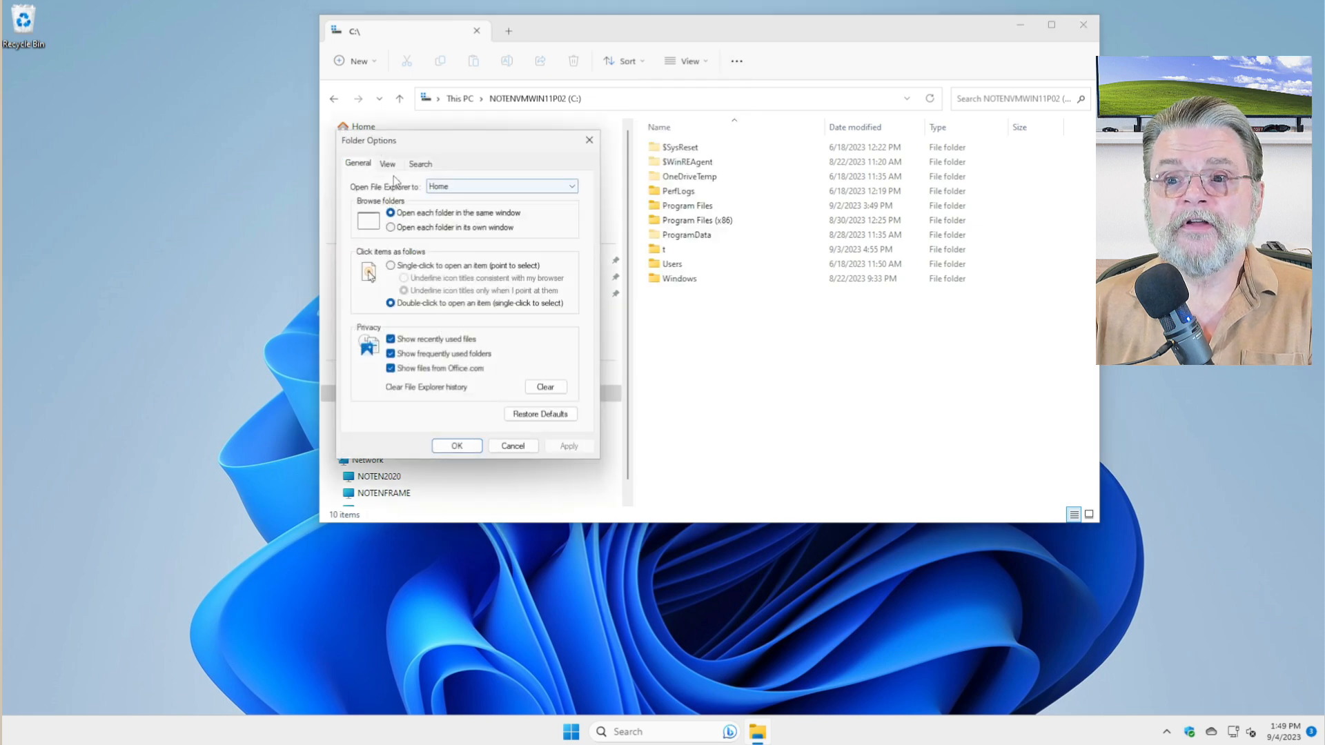
Uncheck 'Hide protected operating system files', confirm the warning, and apply.
left_click(388, 163)
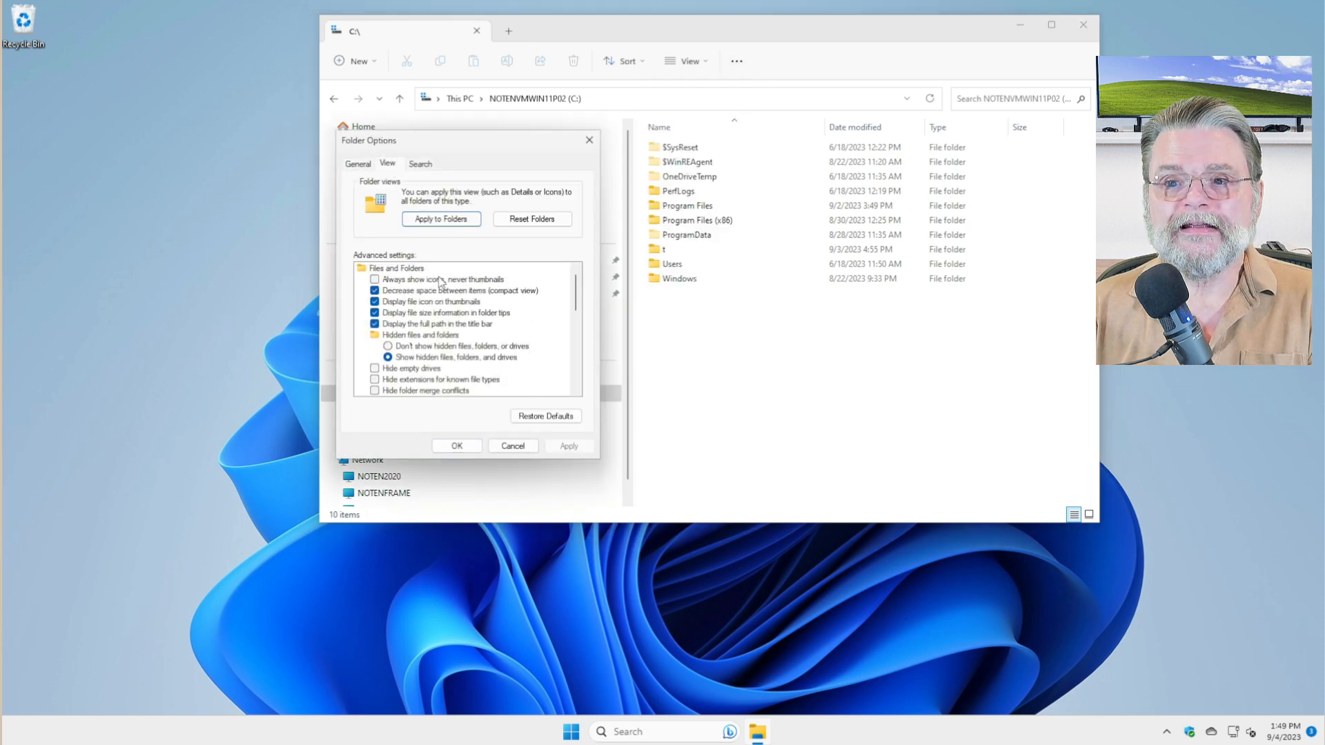
scroll("down", 3)
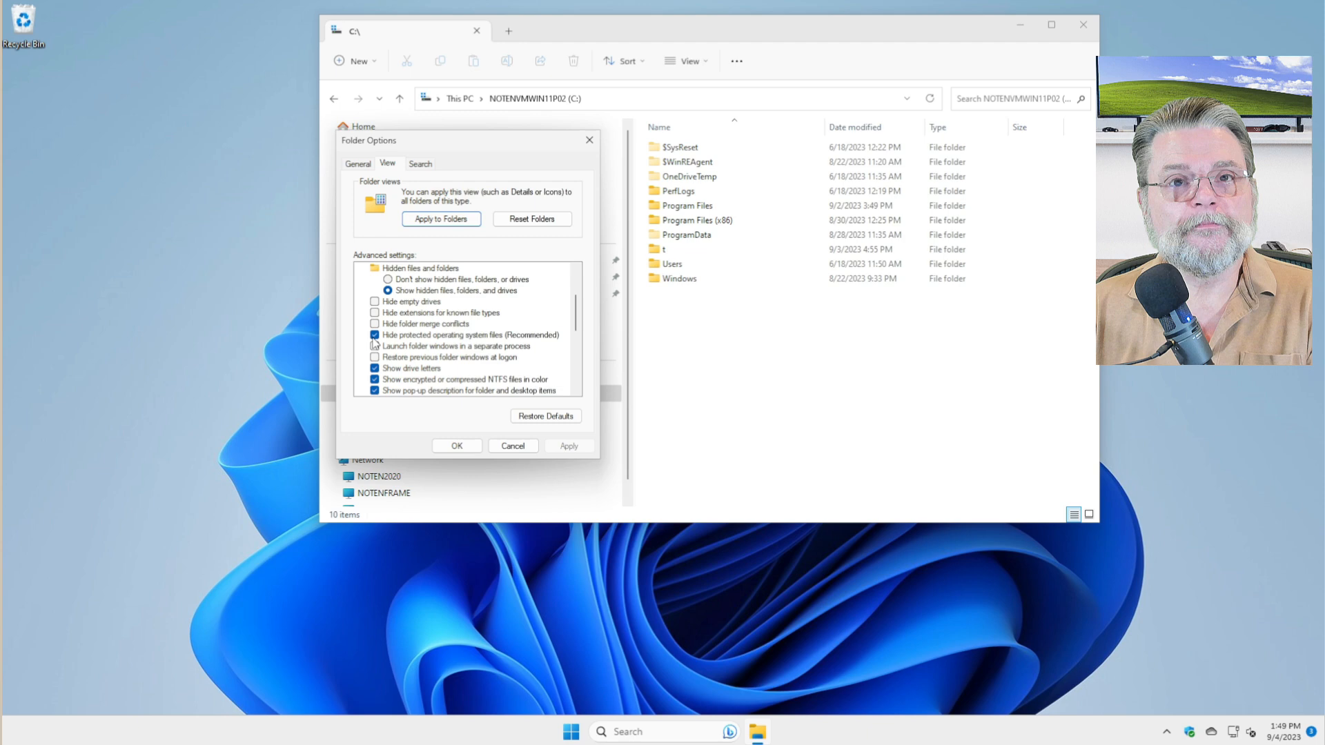
left_click(375, 335)
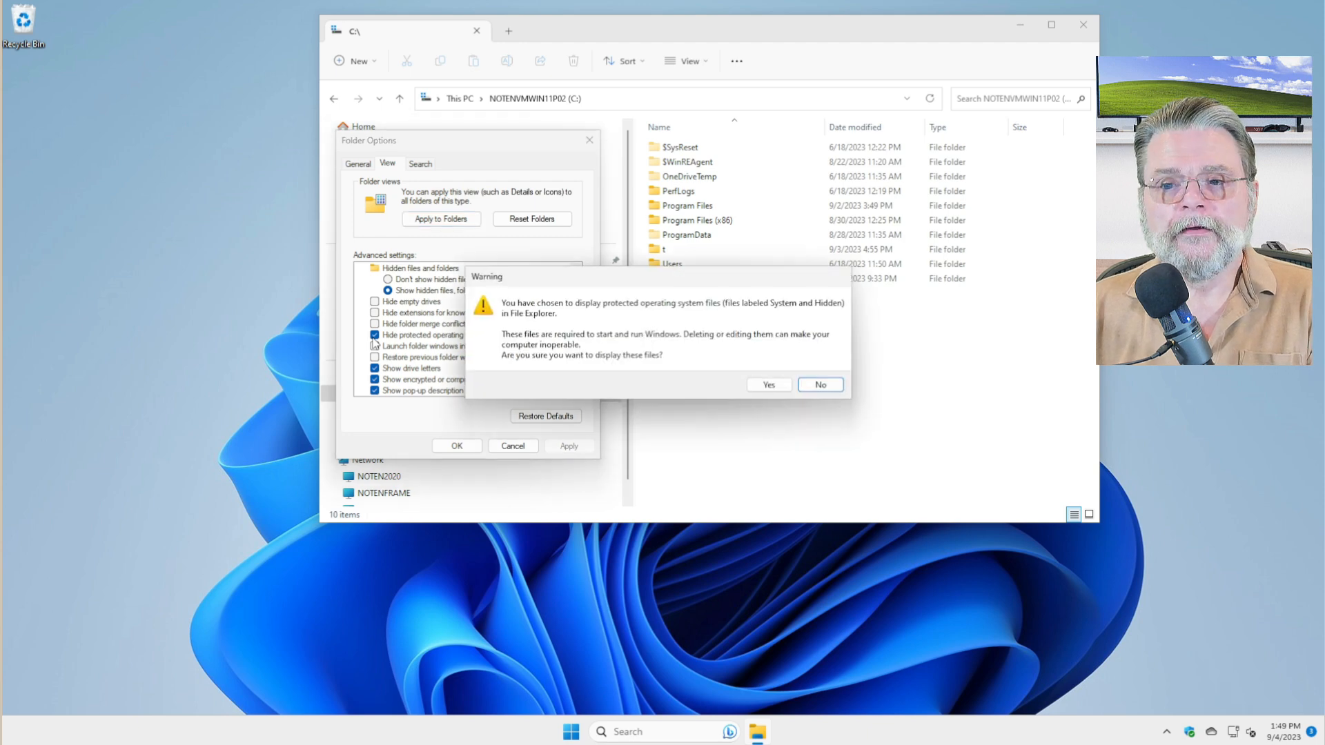
mouse_move(667, 343)
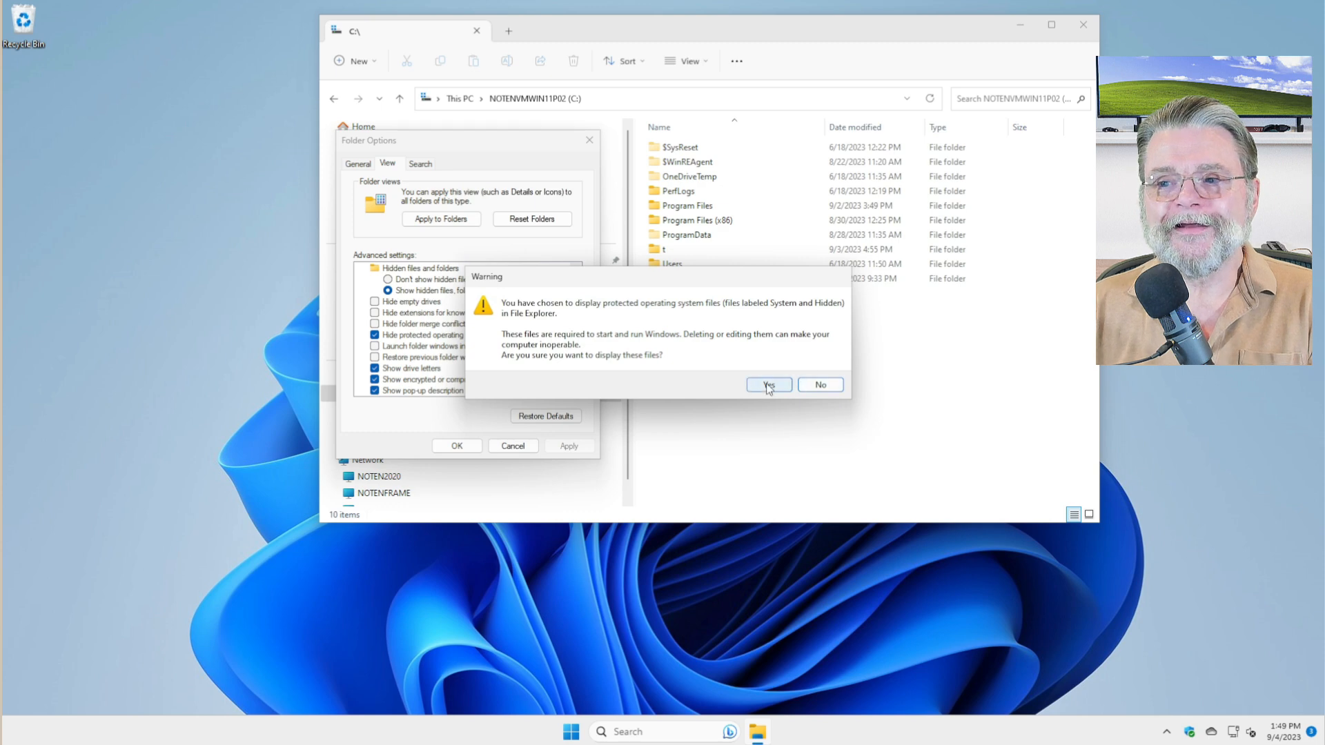
left_click(767, 384)
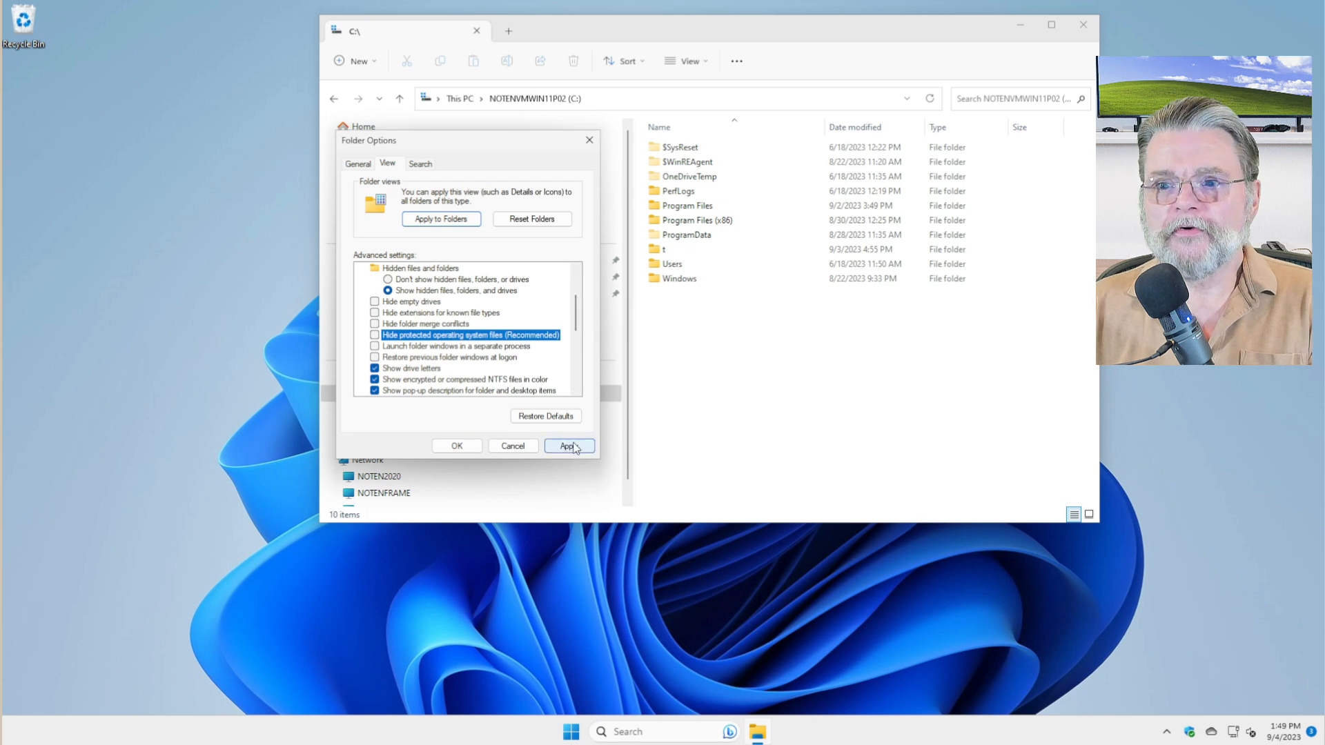
left_click(568, 445)
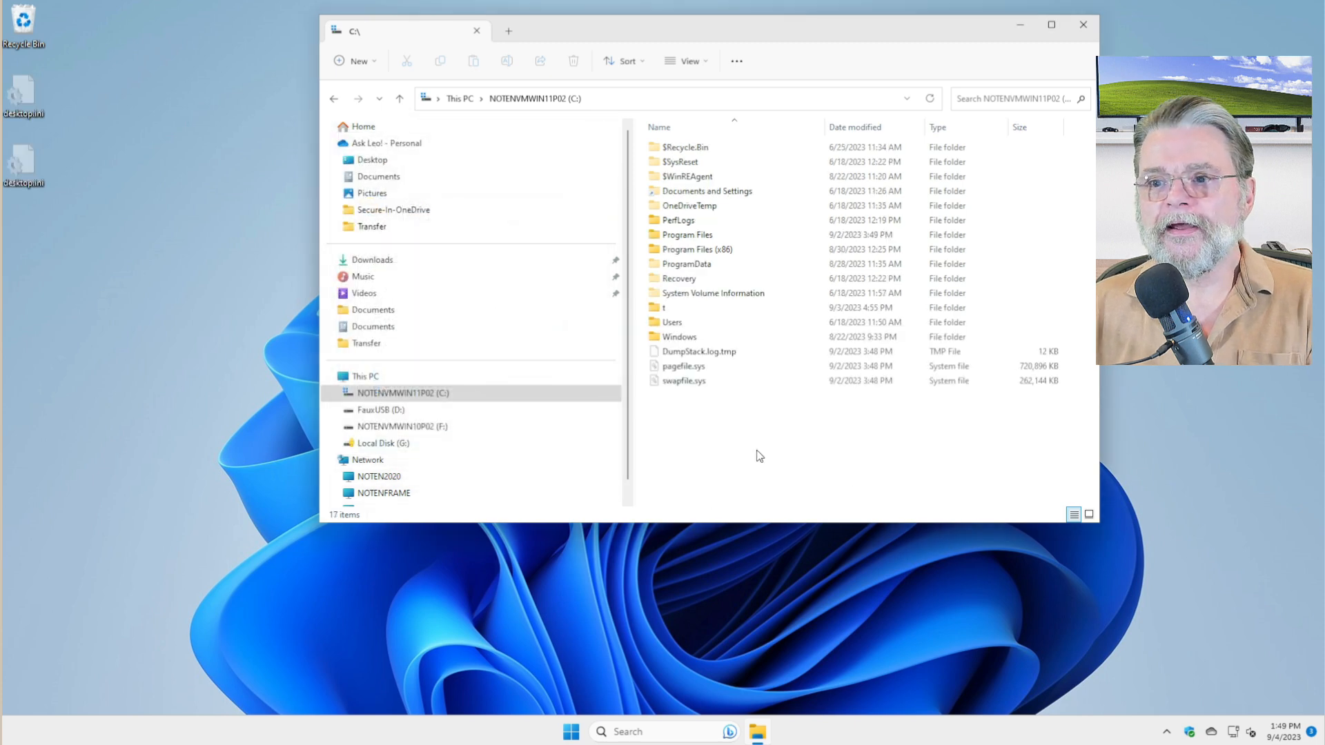
Select swapfile.sys and attempt to delete it, triggering the File In Use message.
left_click(683, 380)
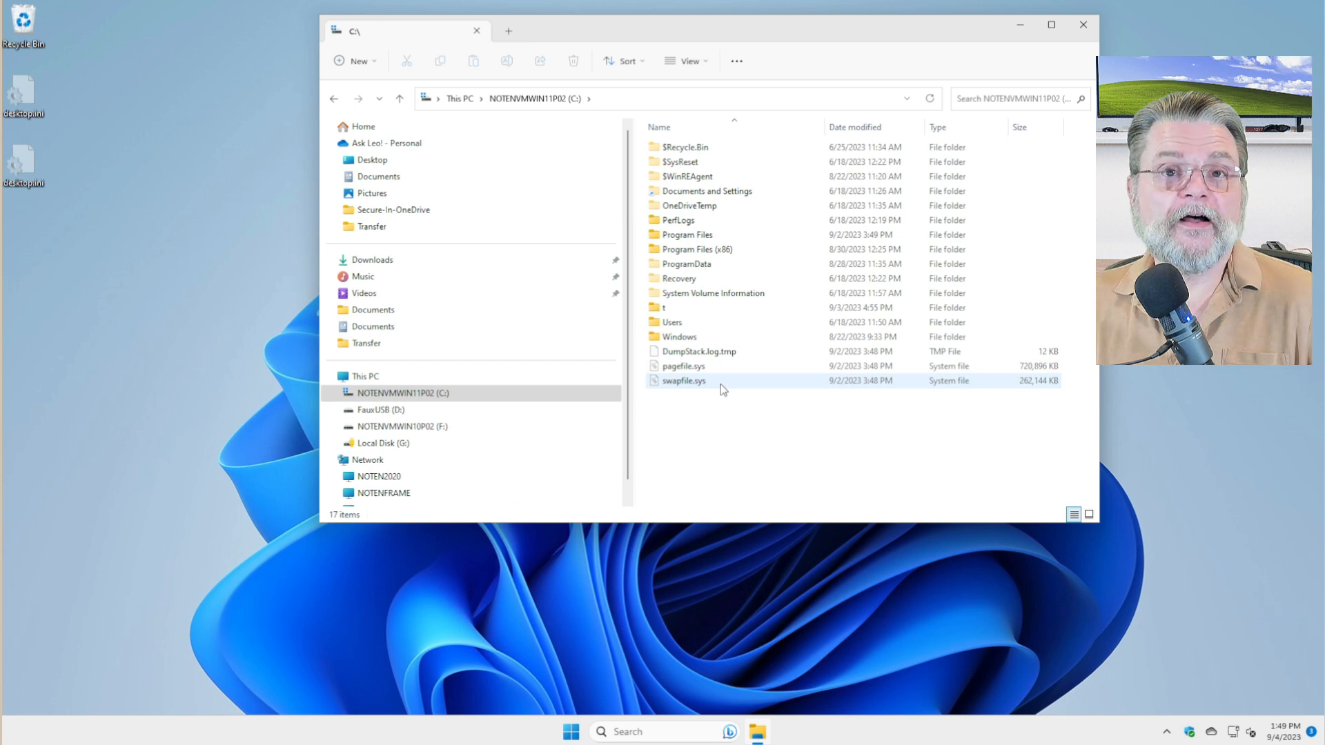
mouse_move(682, 380)
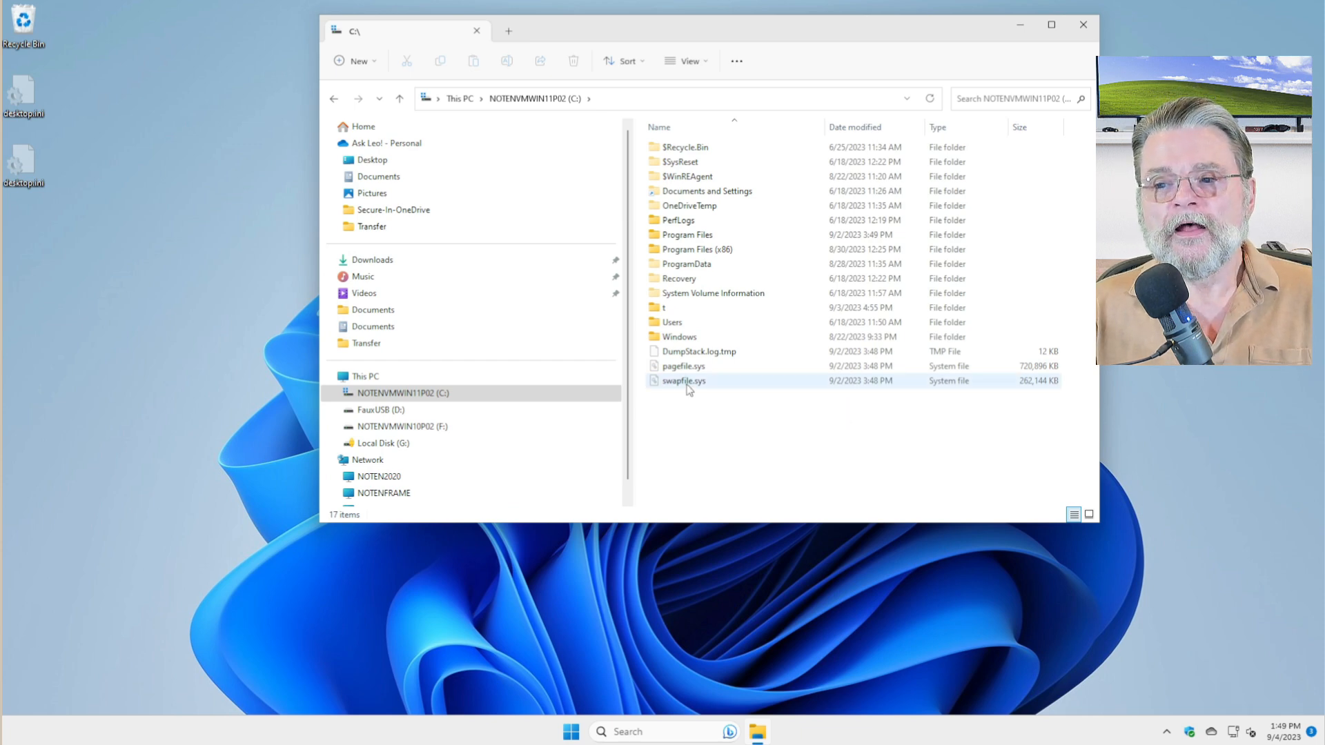
left_click(683, 381)
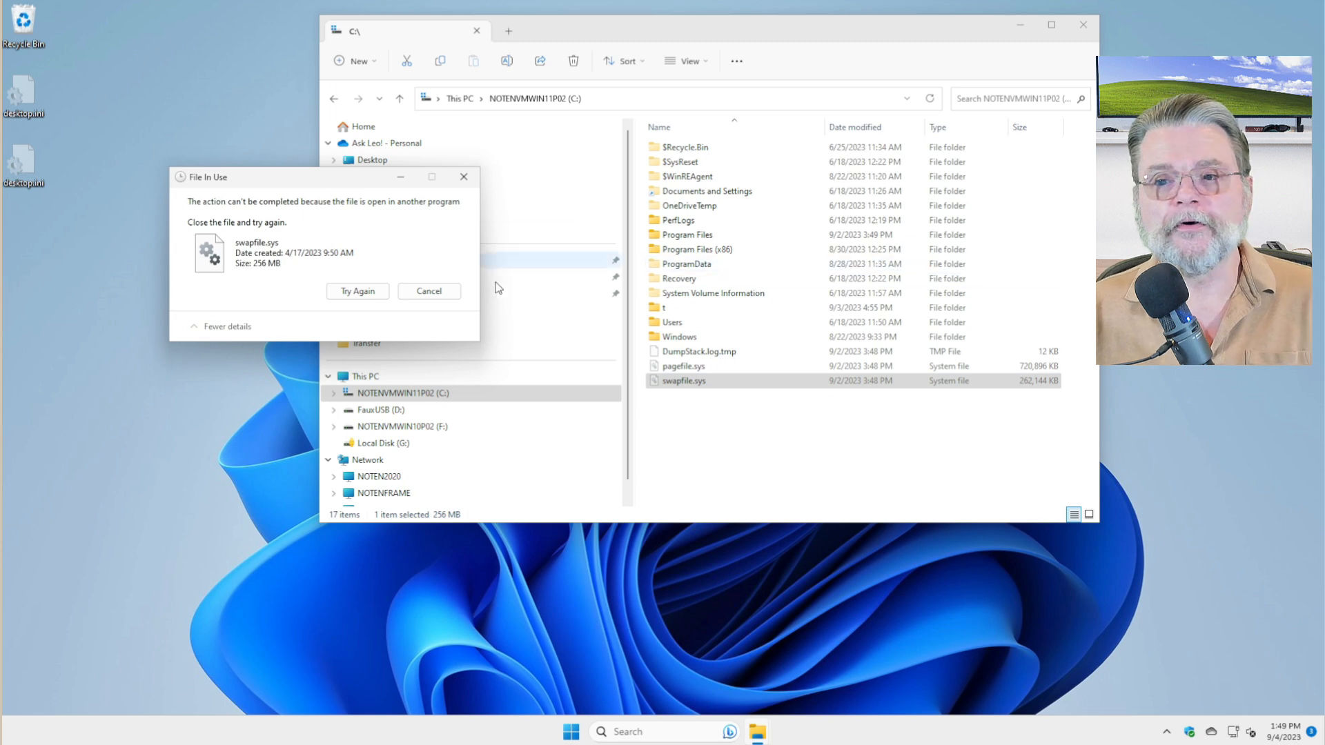
Cancel the File In Use warning and bring up the Win+X tools menu.
left_click(429, 290)
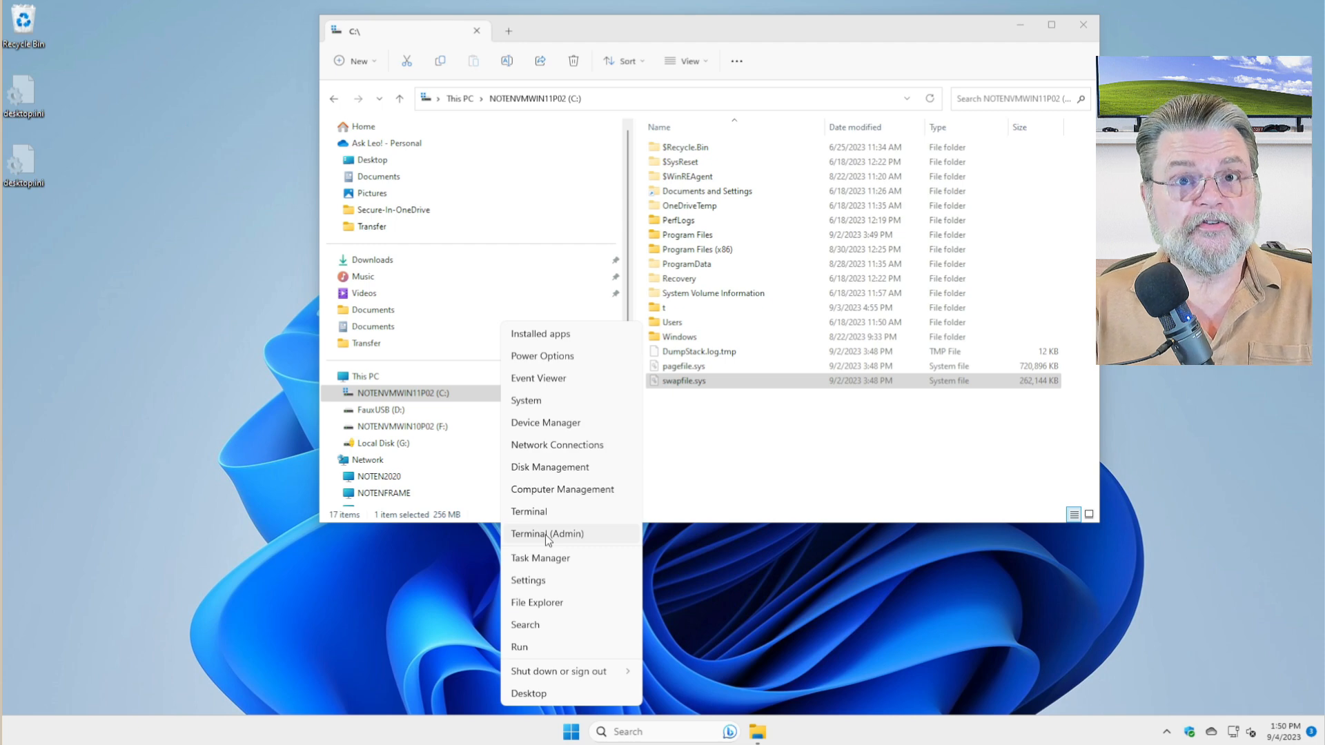
Launch Terminal (Admin) and approve the User Account Control prompt.
left_click(547, 533)
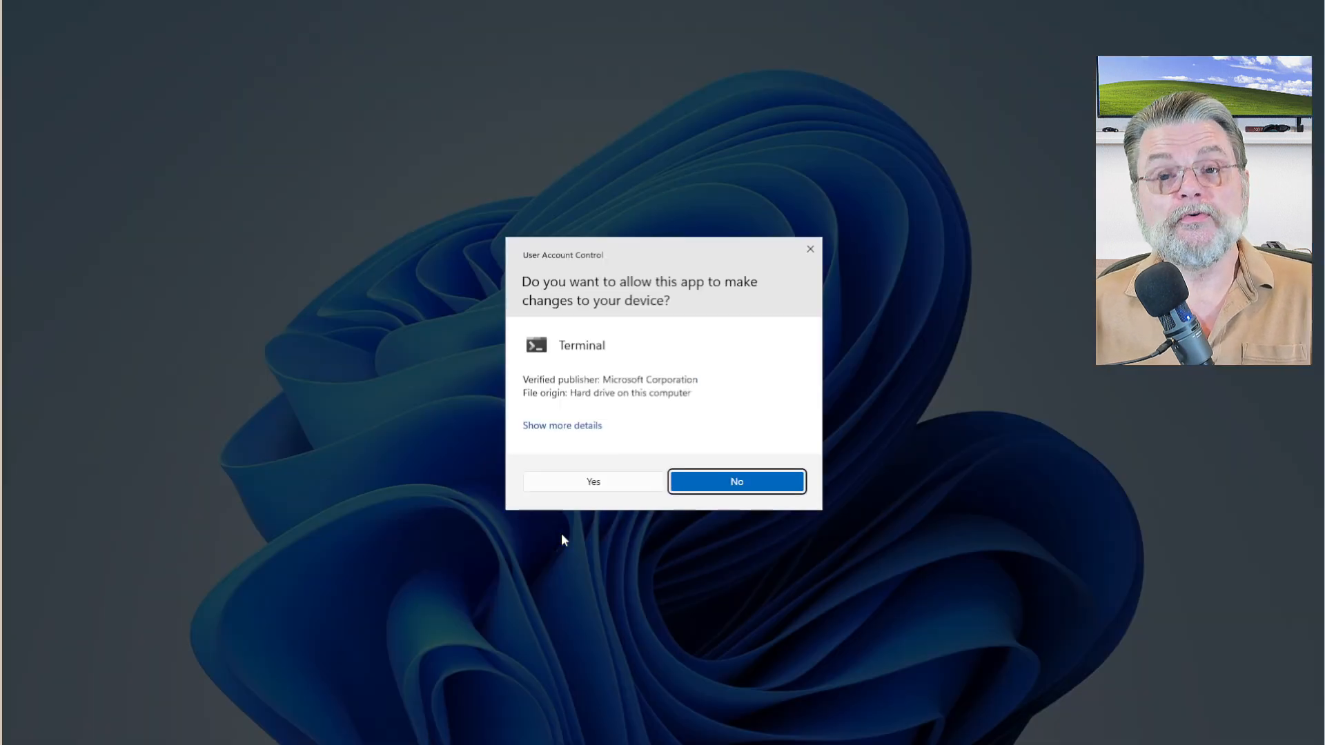
left_click(592, 481)
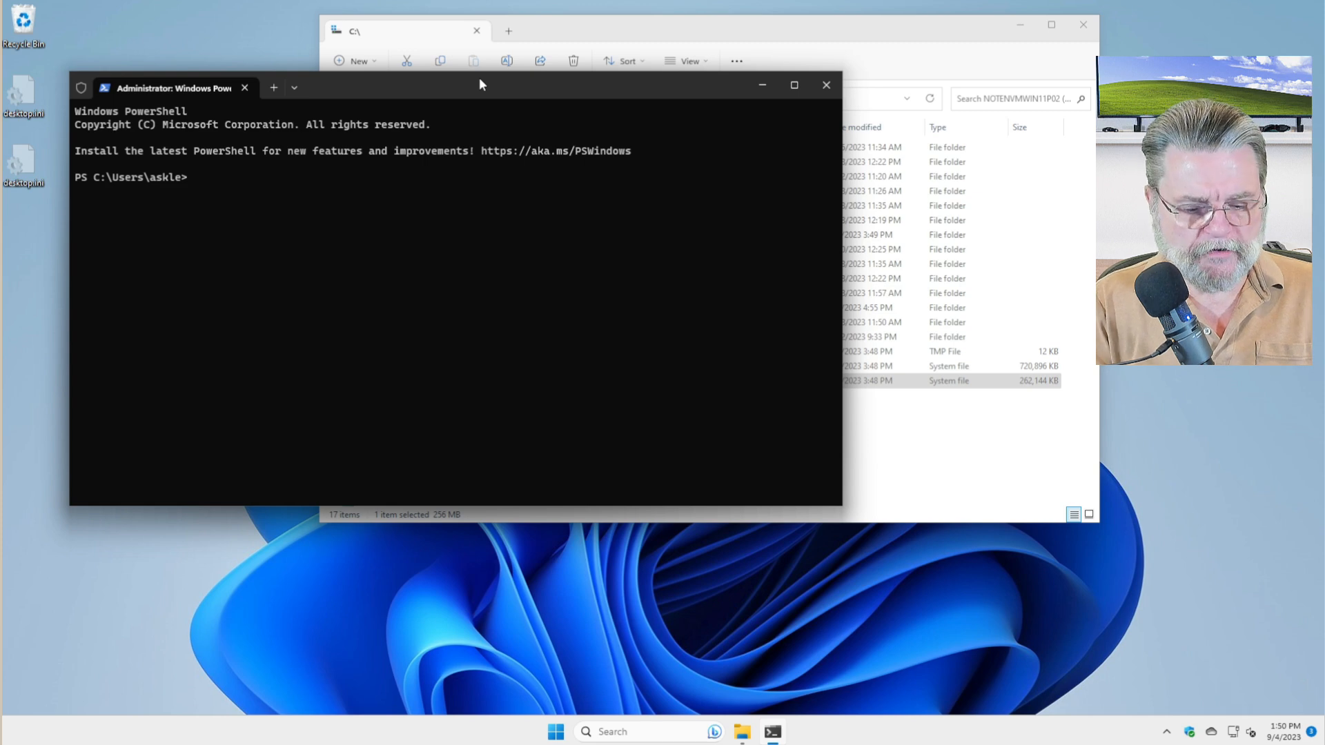
Run 'powercfg /hibernate off' in the administrator PowerShell, then close it.
type("powercfg")
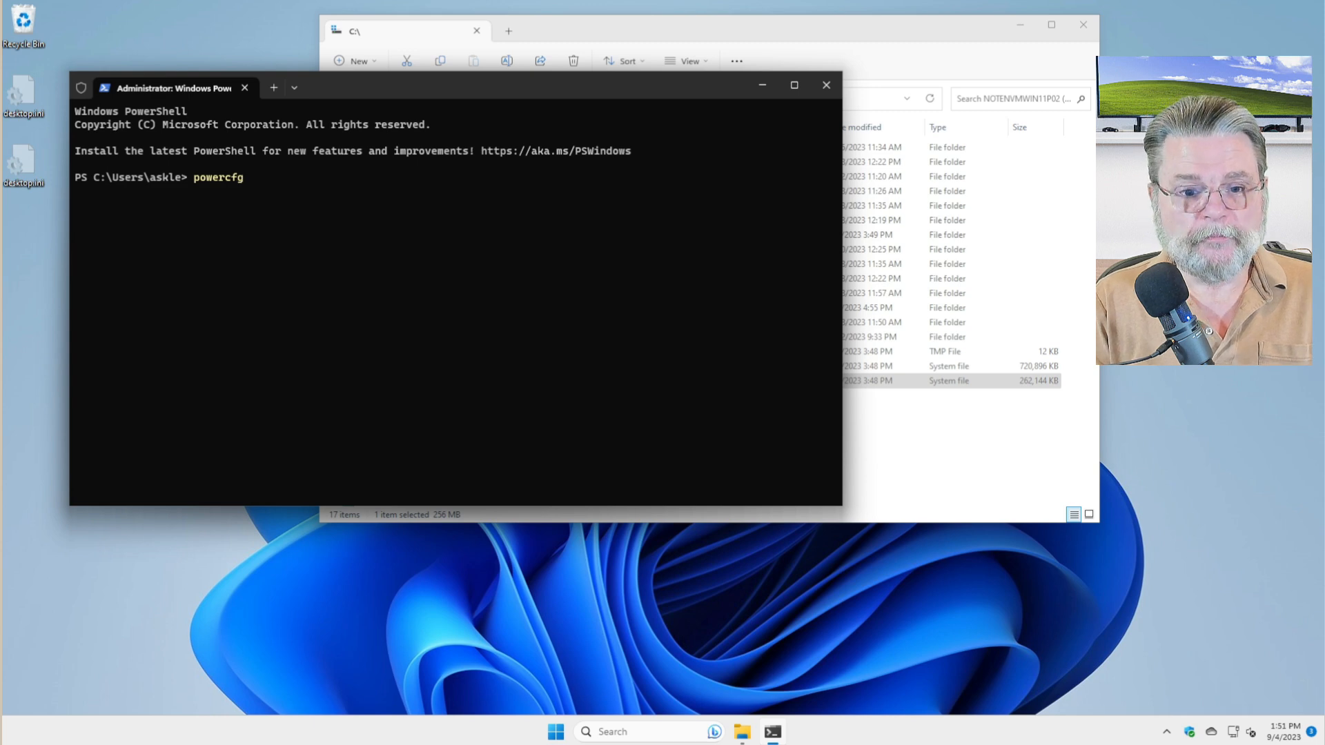
type("/hibernate off")
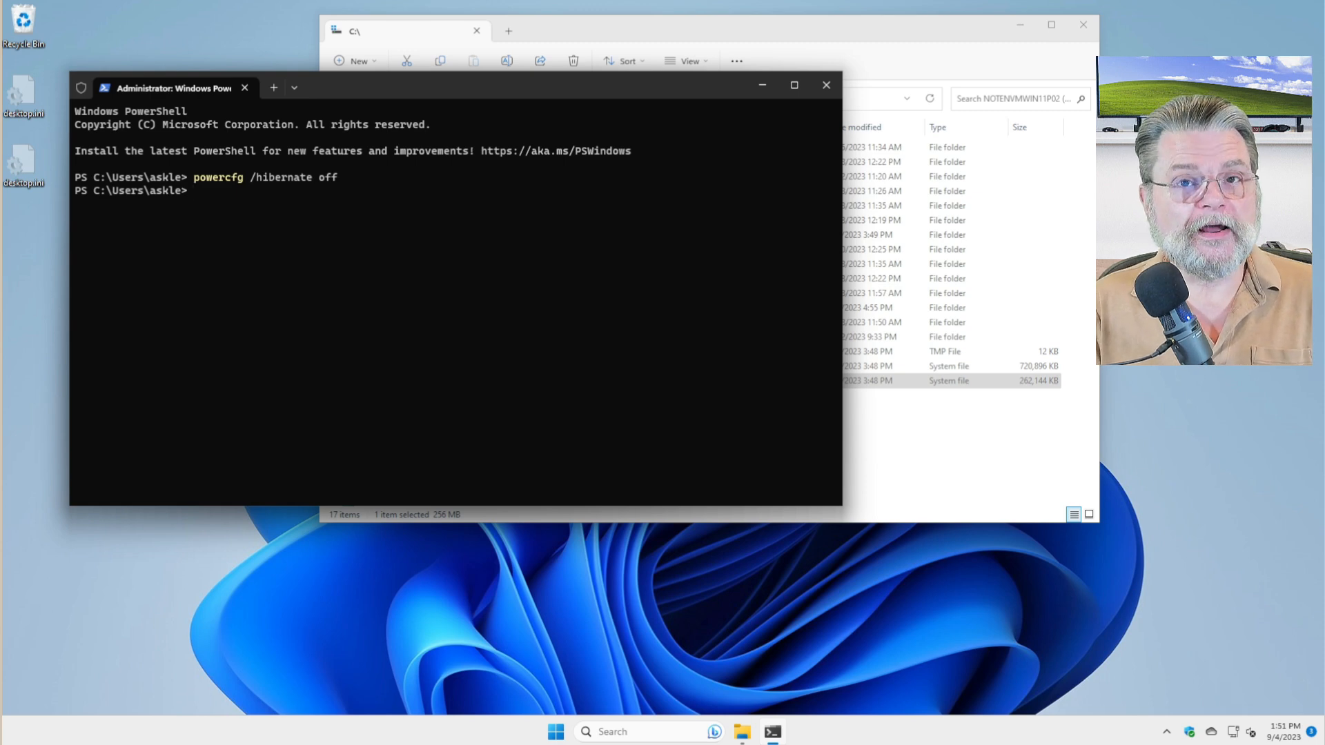
type("powercfg /hibernate off")
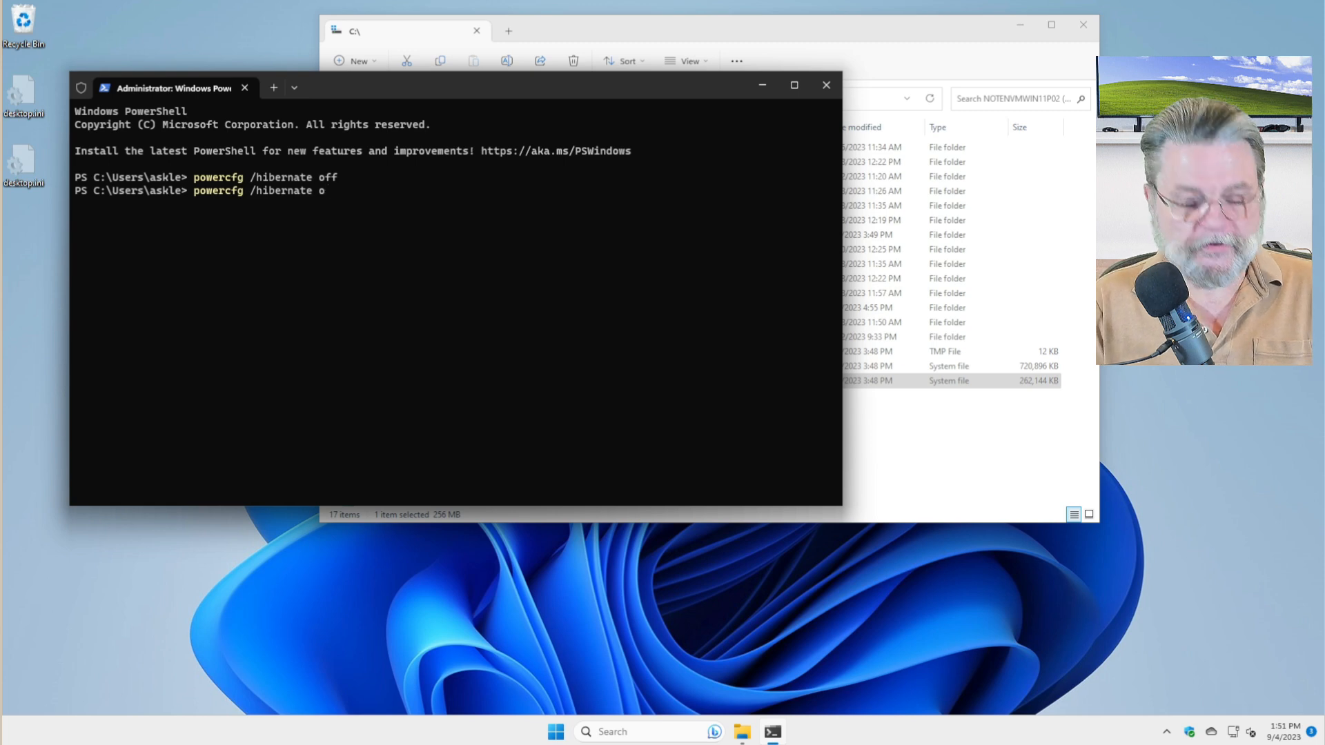
type("n")
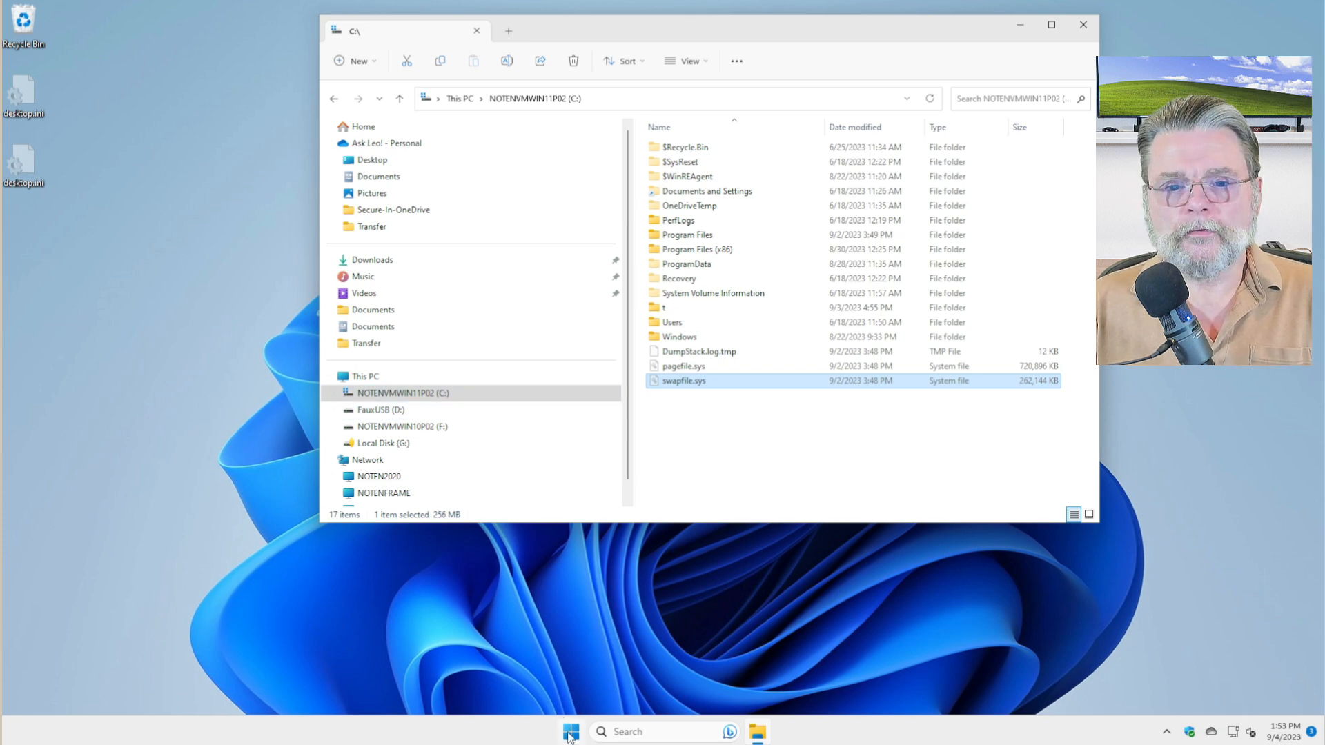
Go through System, Advanced system settings and Performance to the Virtual Memory Change dialog.
right_click(571, 731)
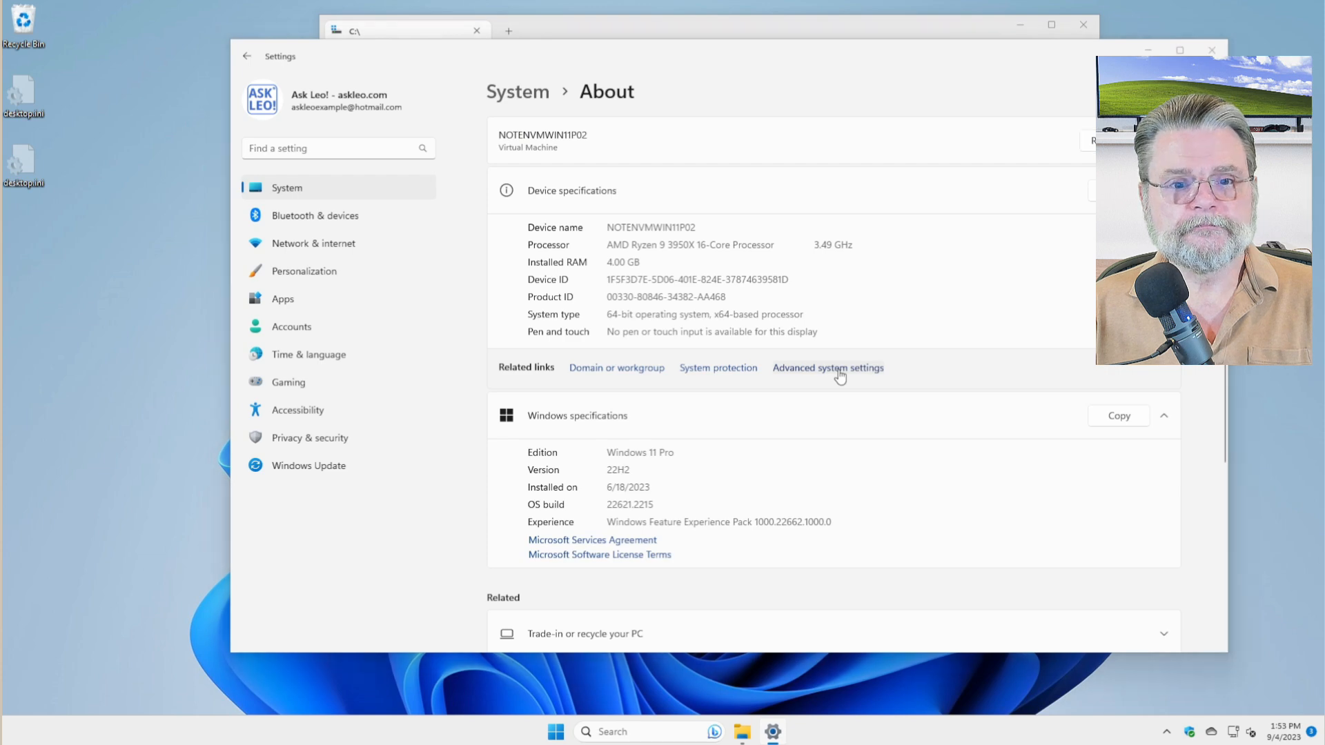
left_click(827, 368)
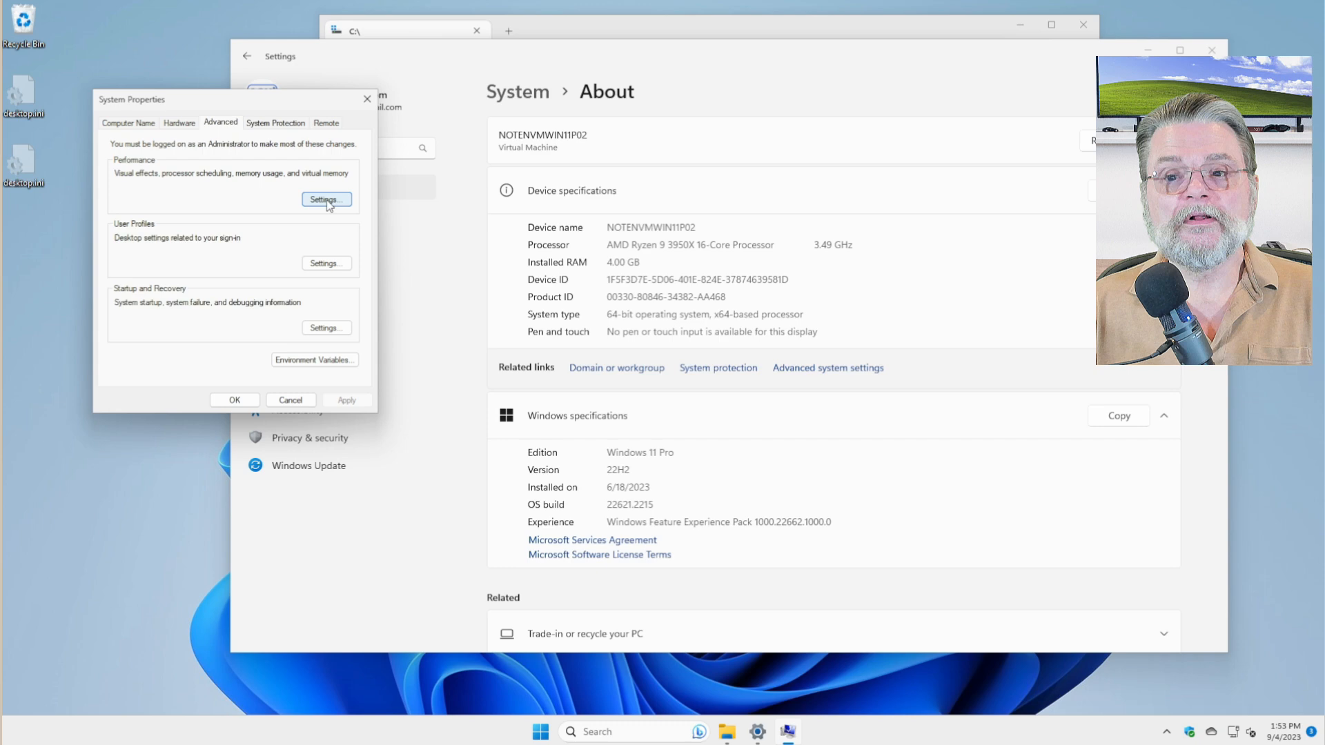
left_click(325, 200)
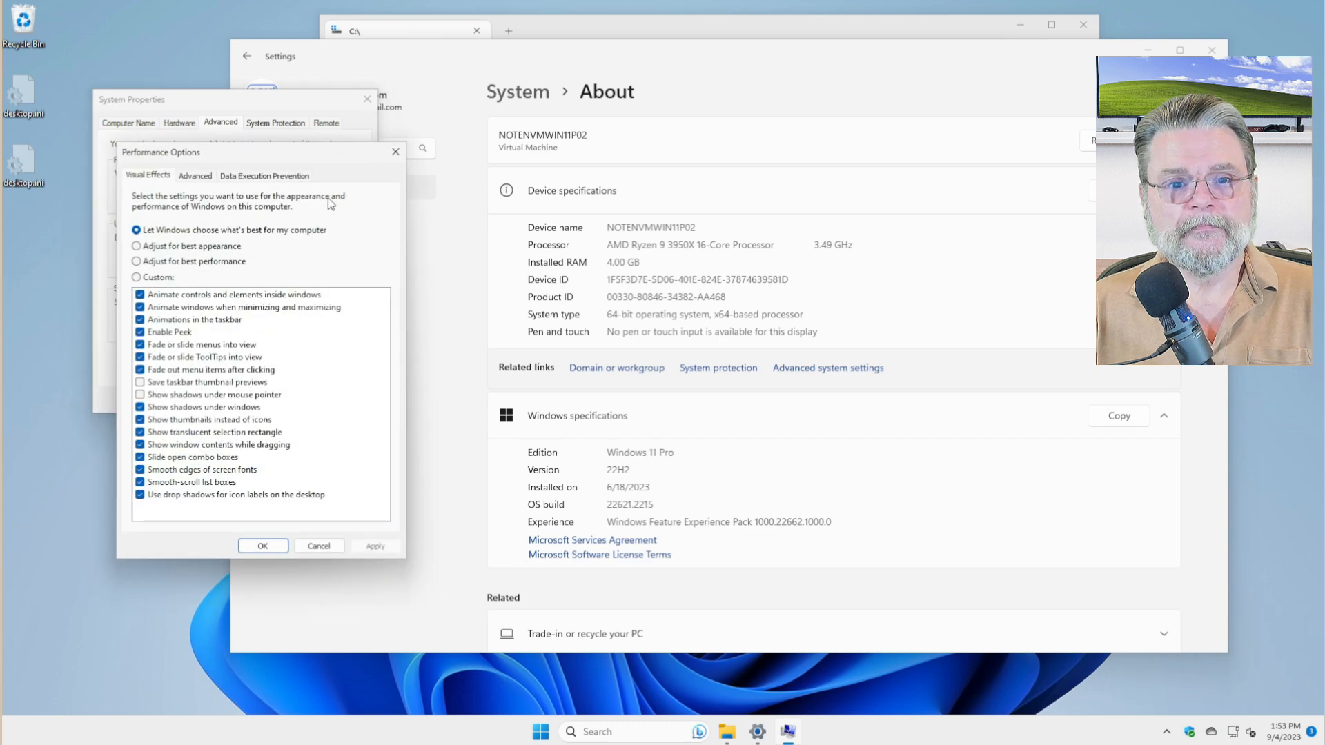
left_click(195, 176)
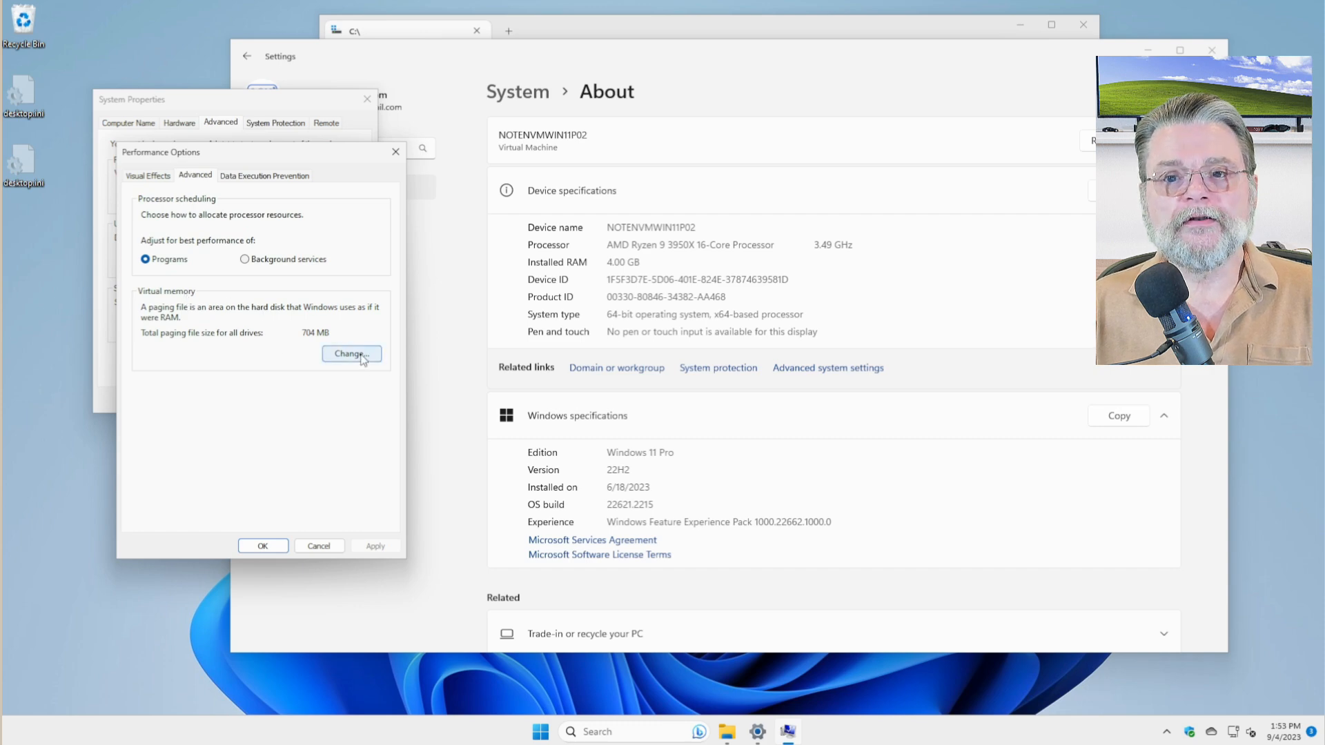
left_click(351, 354)
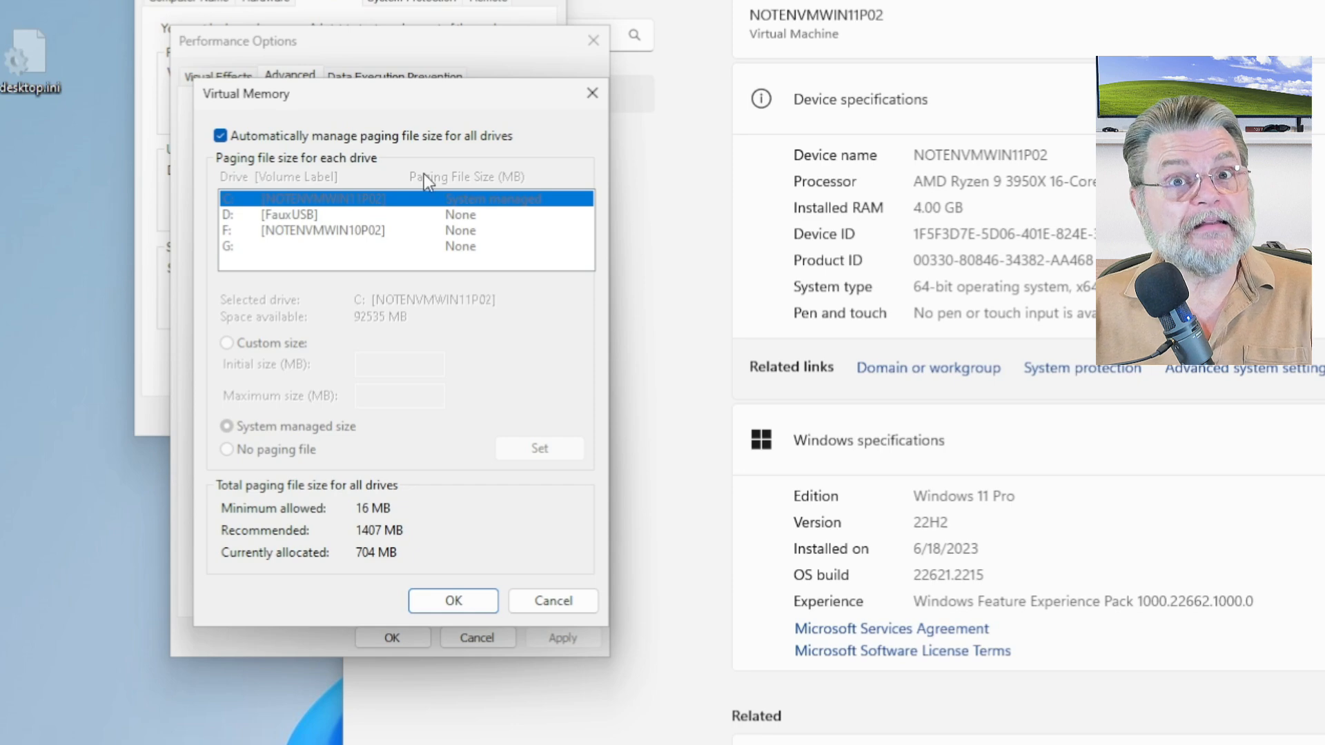
Uncheck 'Automatically manage paging file size for all drives' in Virtual Memory.
left_click(219, 135)
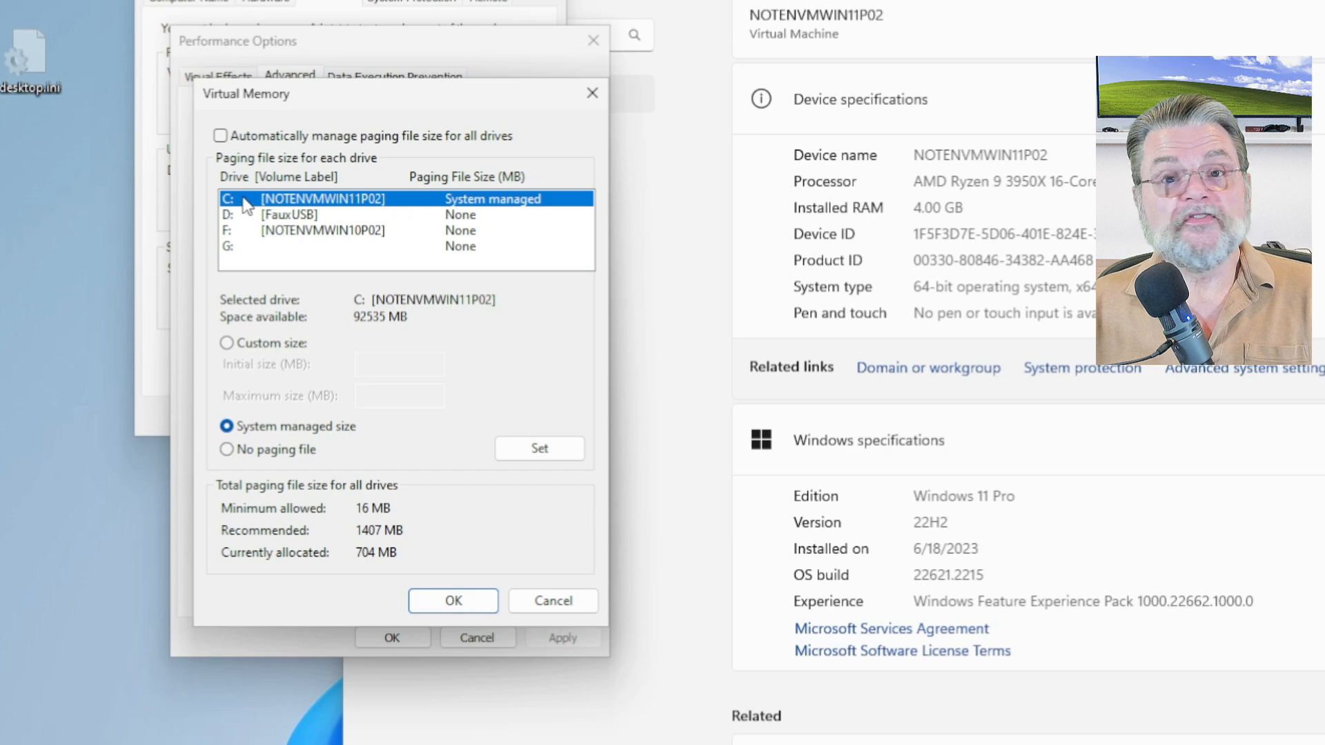
mouse_move(503, 210)
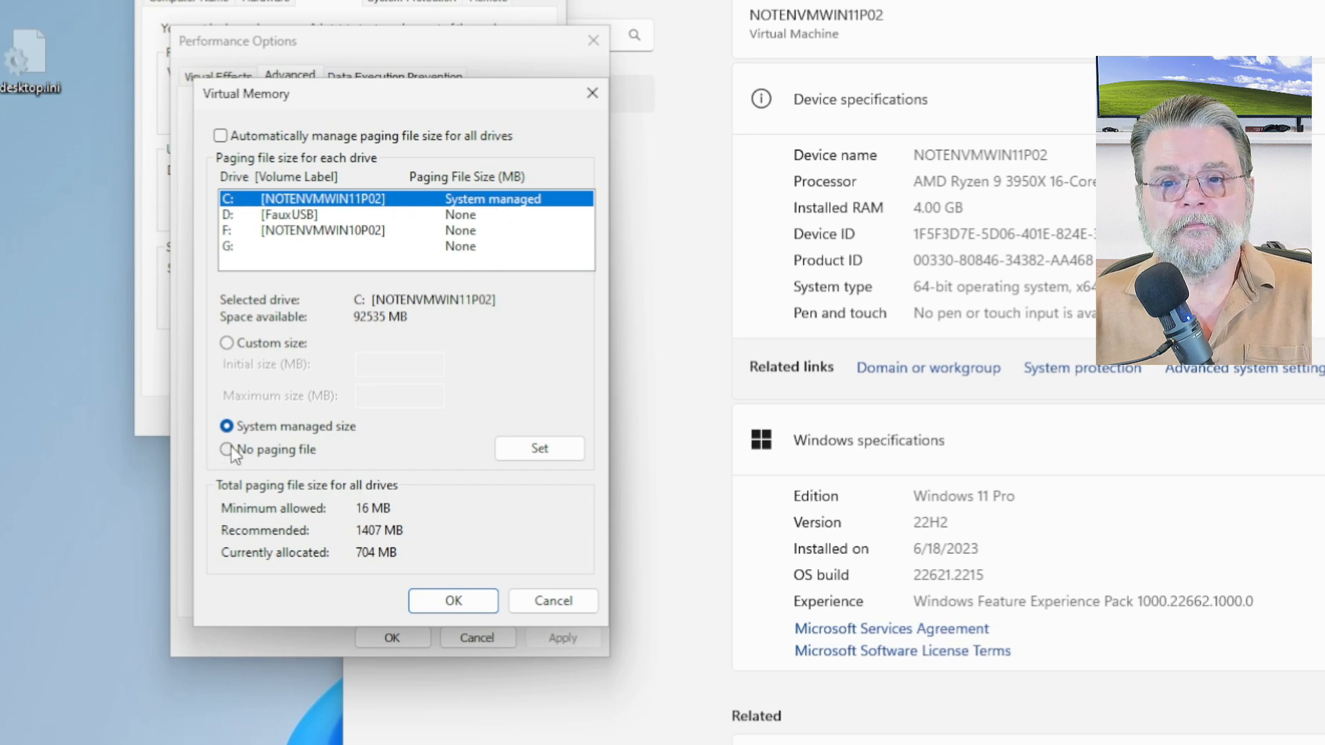
Set drive C: to No paging file and accept the warning.
left_click(226, 449)
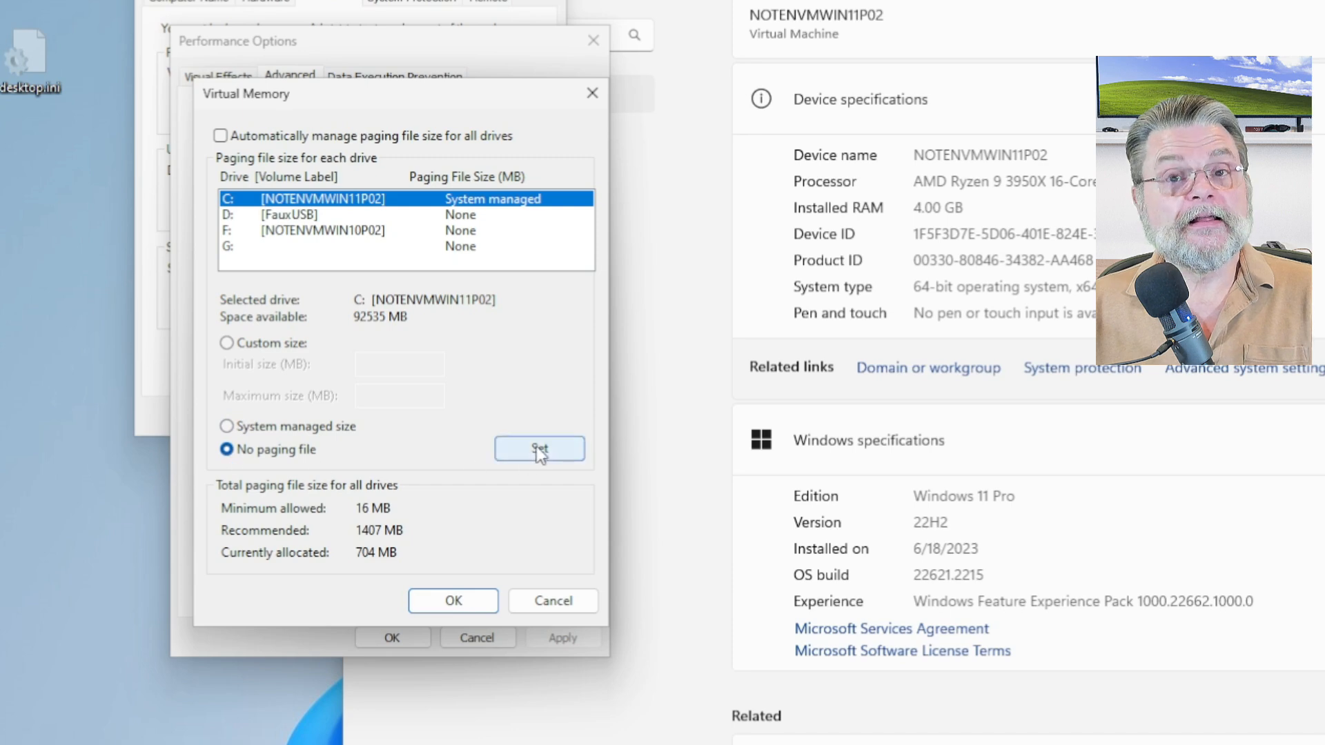
left_click(539, 449)
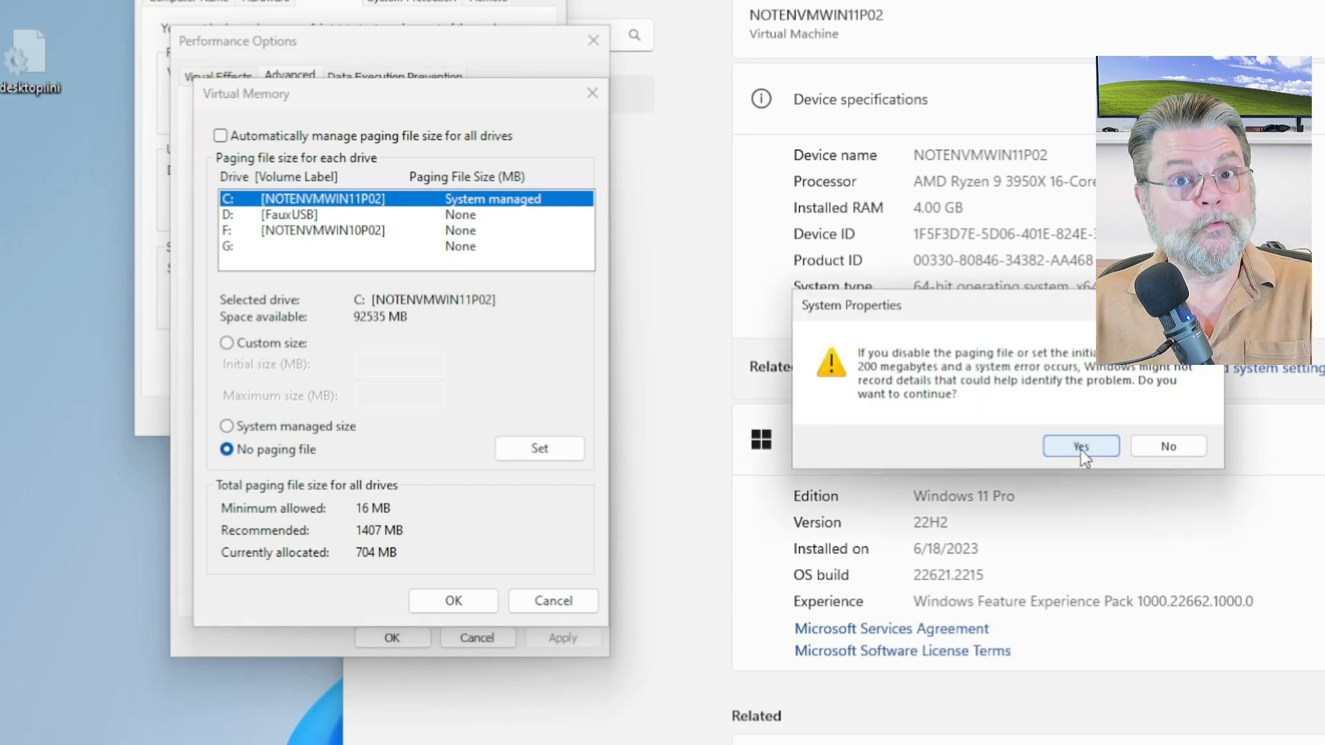
left_click(1080, 447)
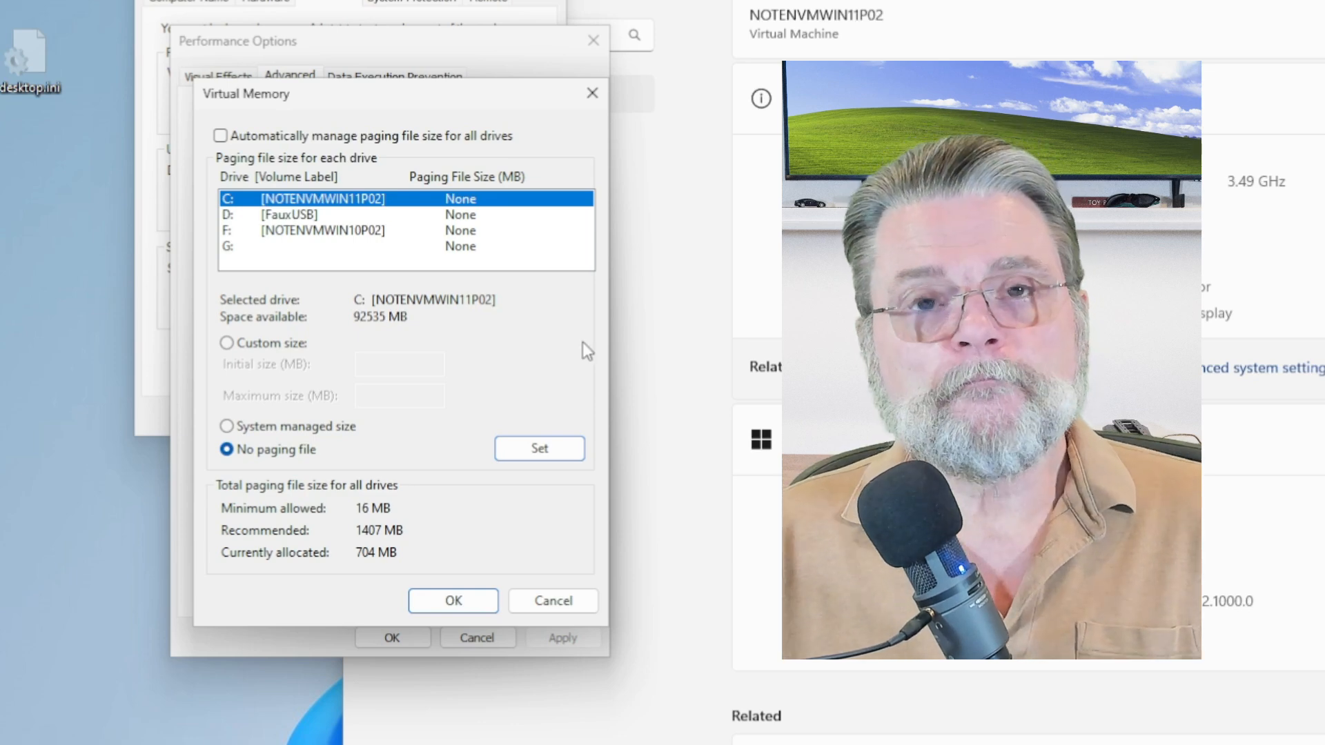
mouse_move(498, 249)
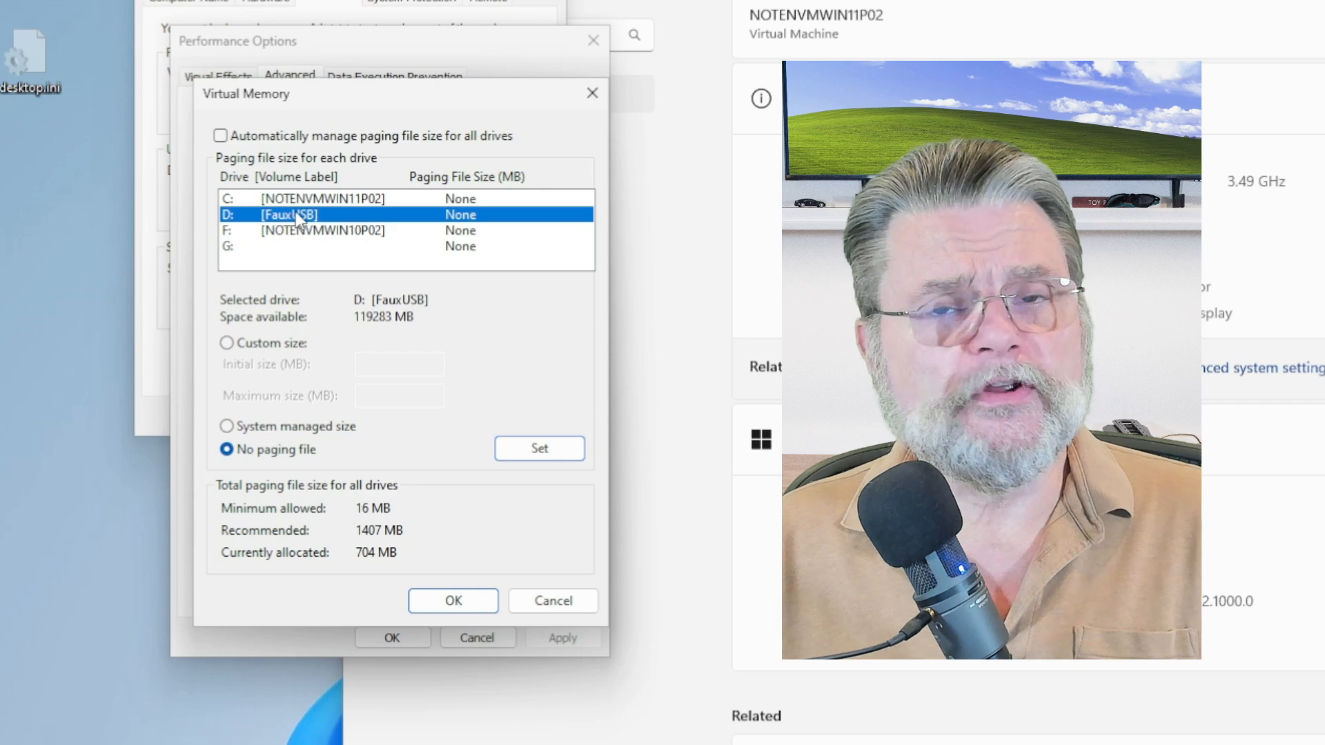
mouse_move(313, 260)
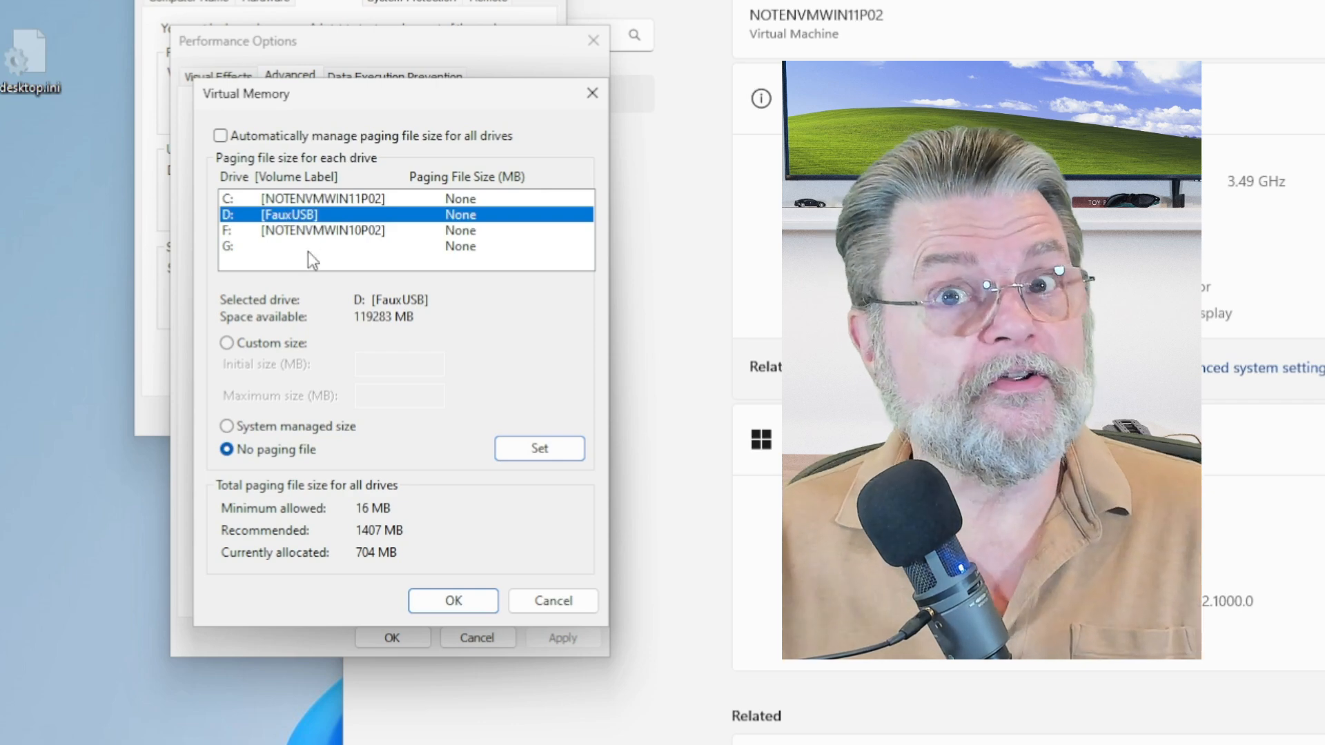
Select drive F:, choose System managed size, and set it.
left_click(324, 229)
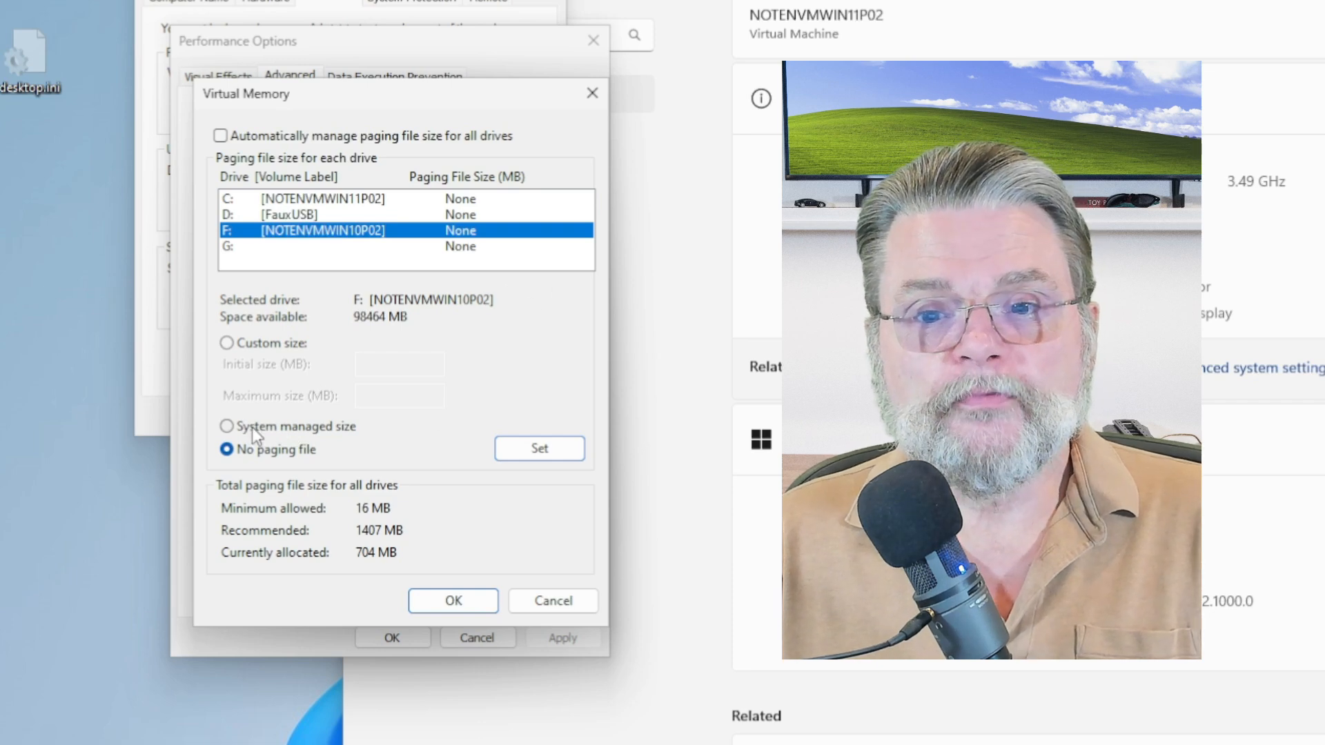
left_click(226, 426)
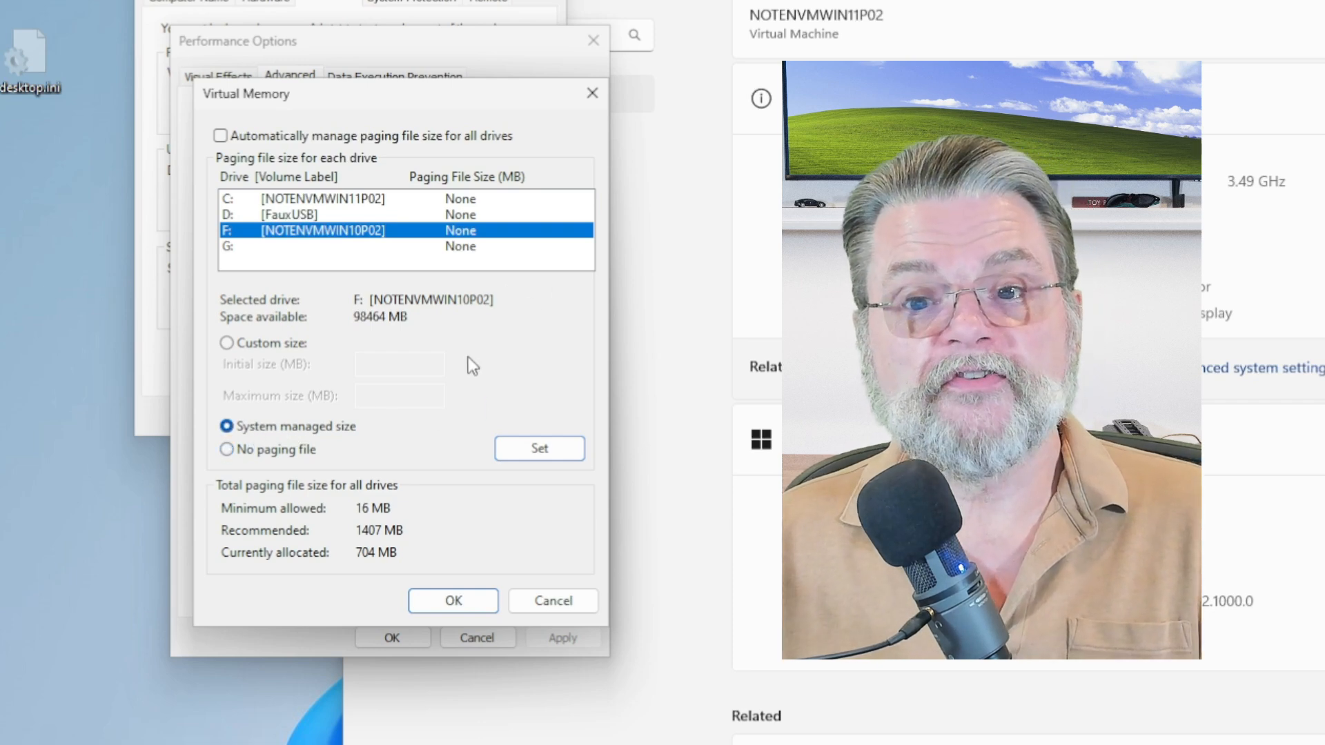
left_click(538, 448)
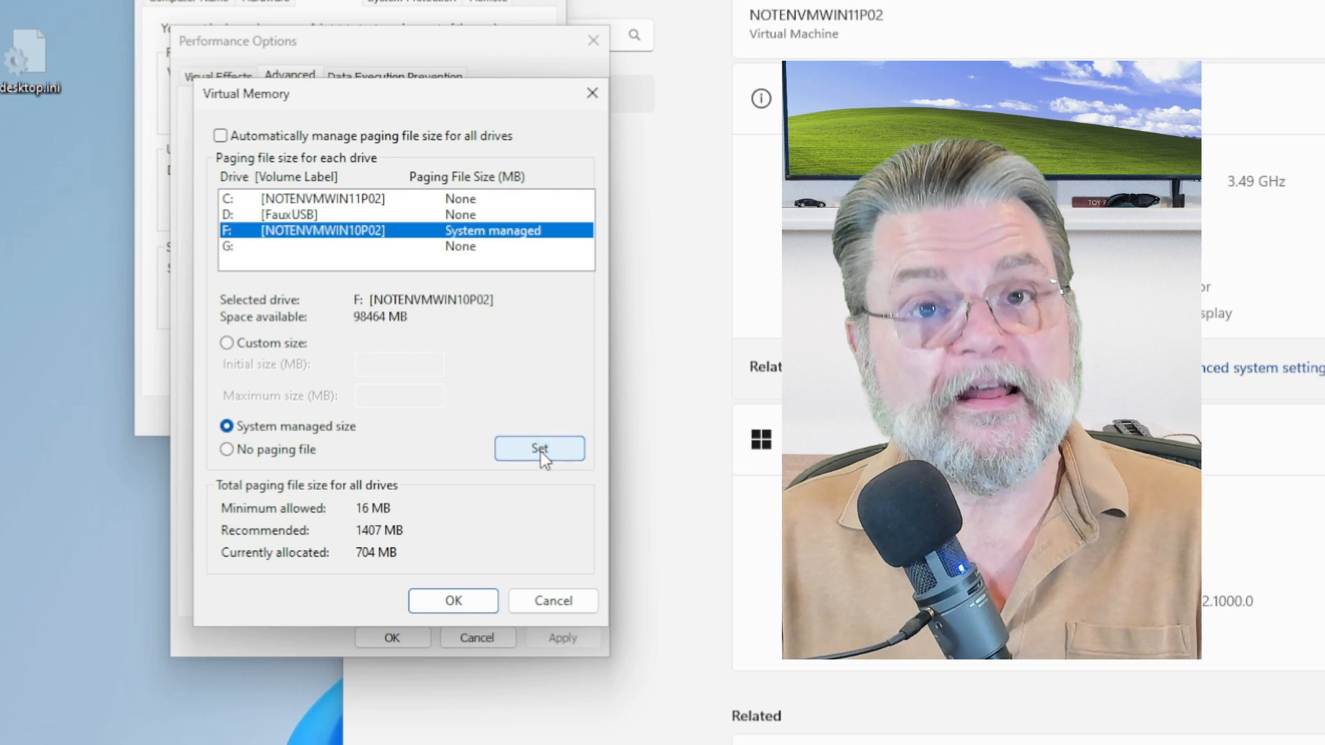